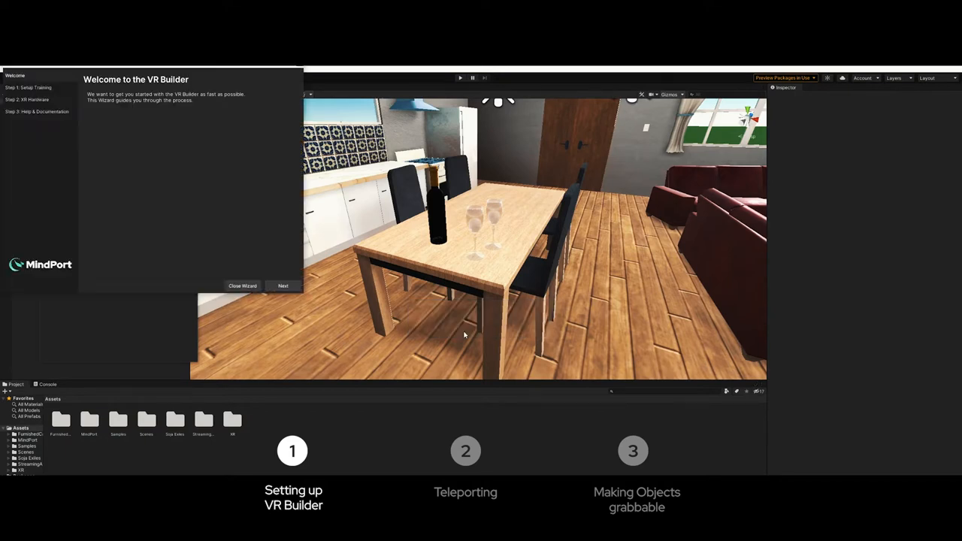
mouse_move(140, 145)
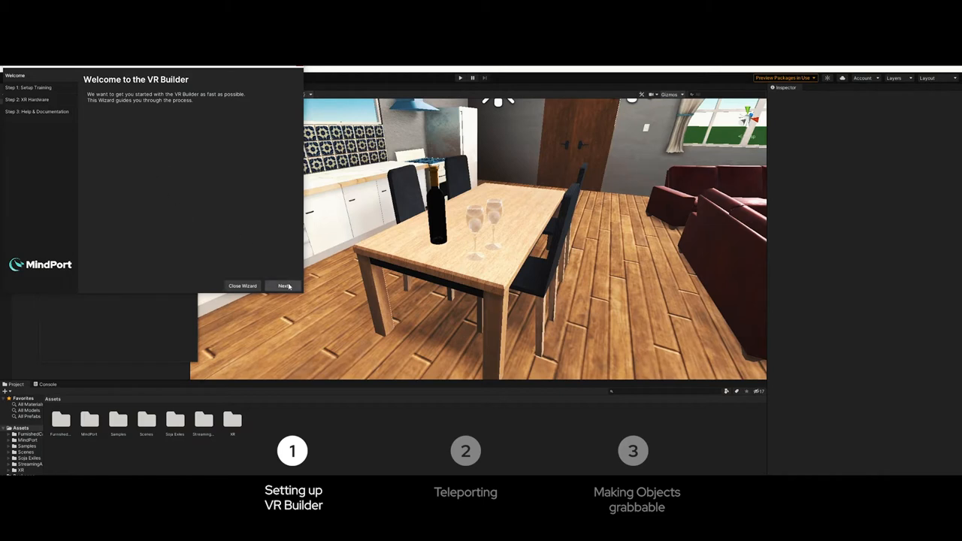
- Create the course from the current scene, select Windows MR hardware, and finish the wizard
click(284, 285)
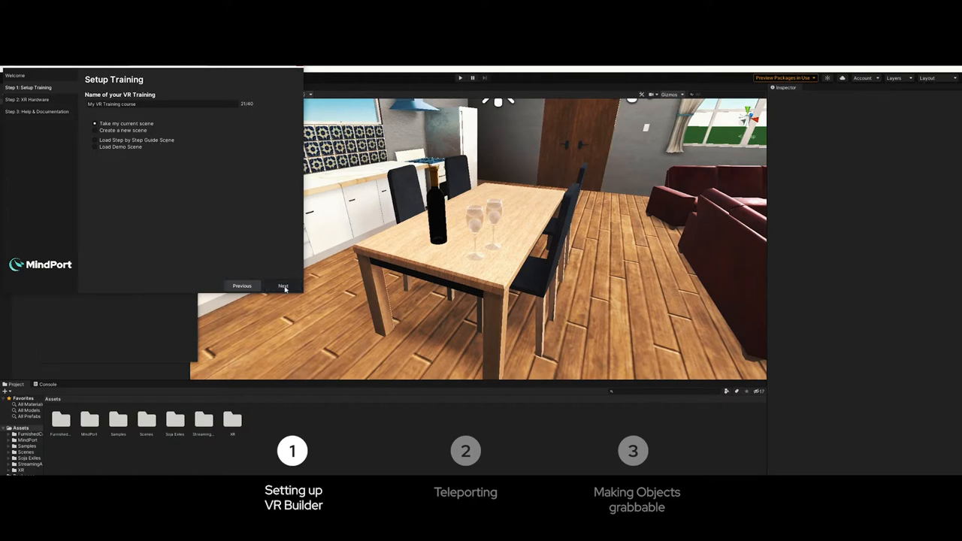
click(283, 285)
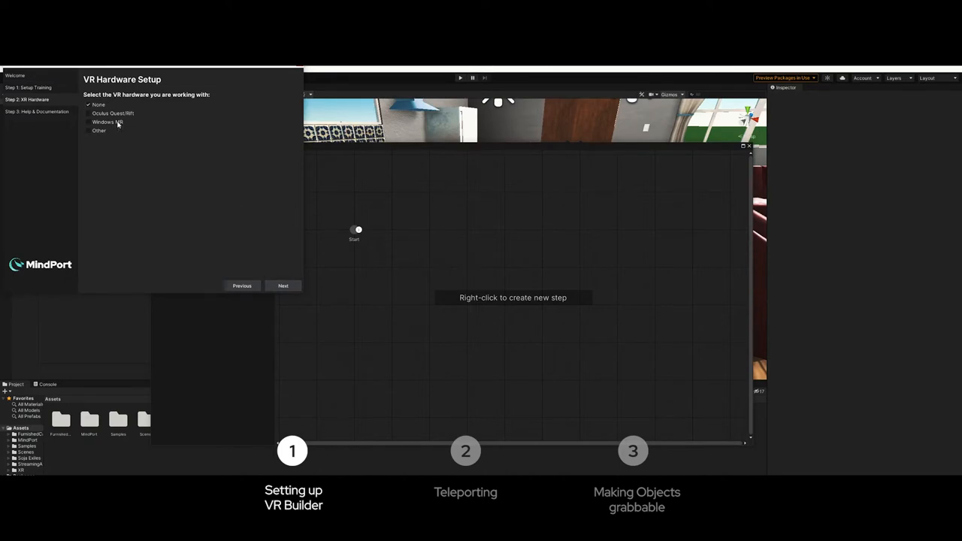
click(106, 122)
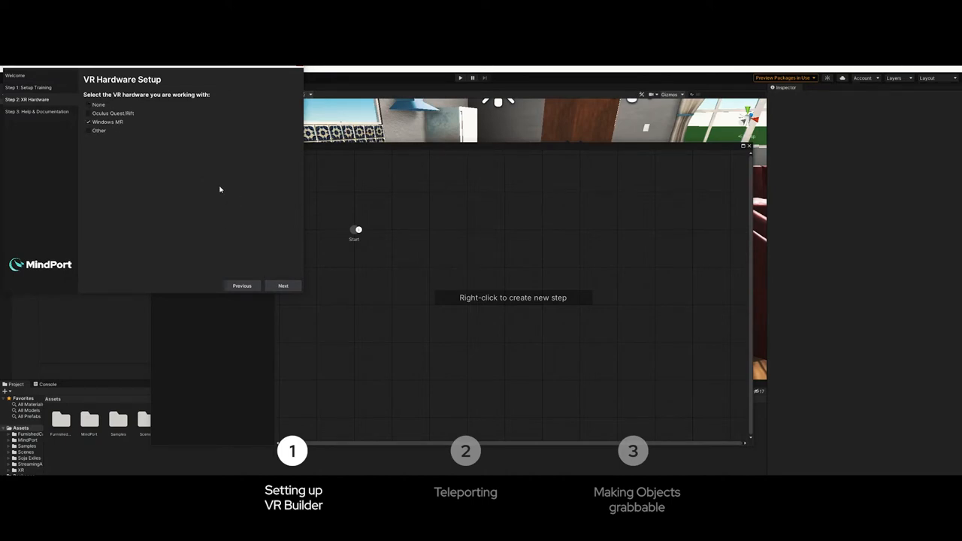
mouse_move(284, 286)
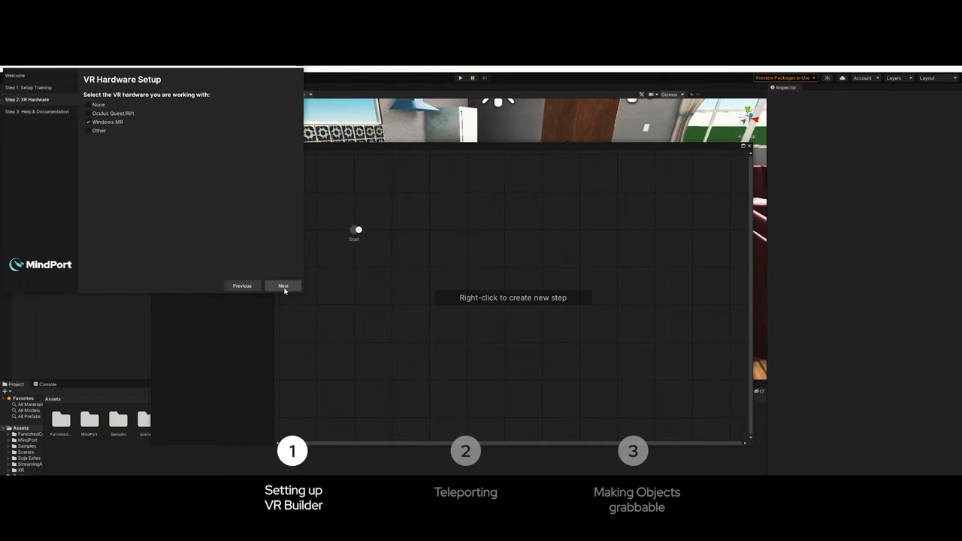
click(283, 286)
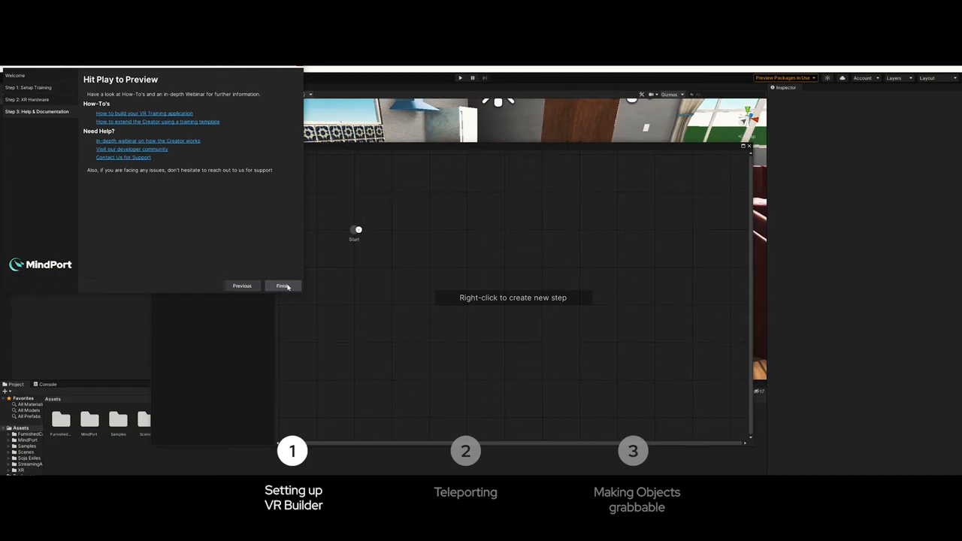
click(284, 286)
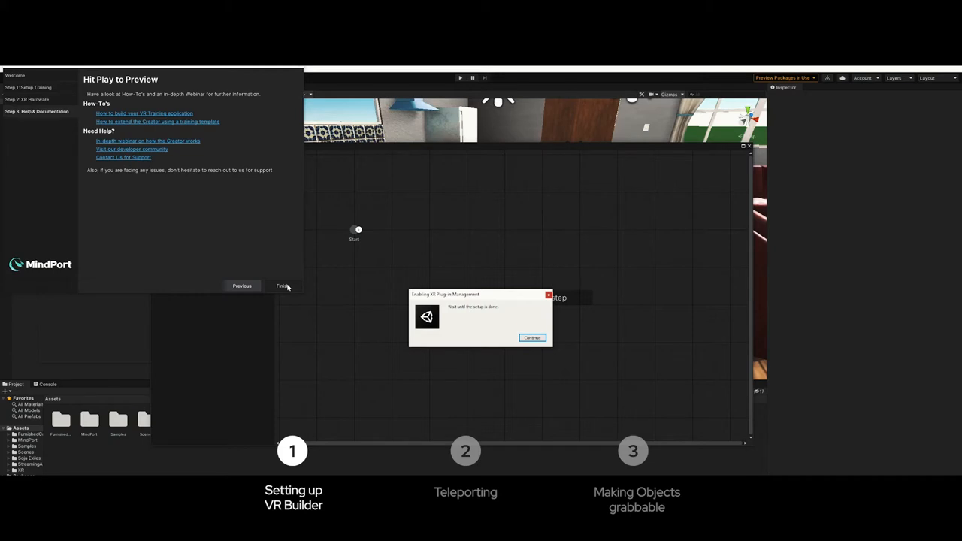
mouse_move(459, 301)
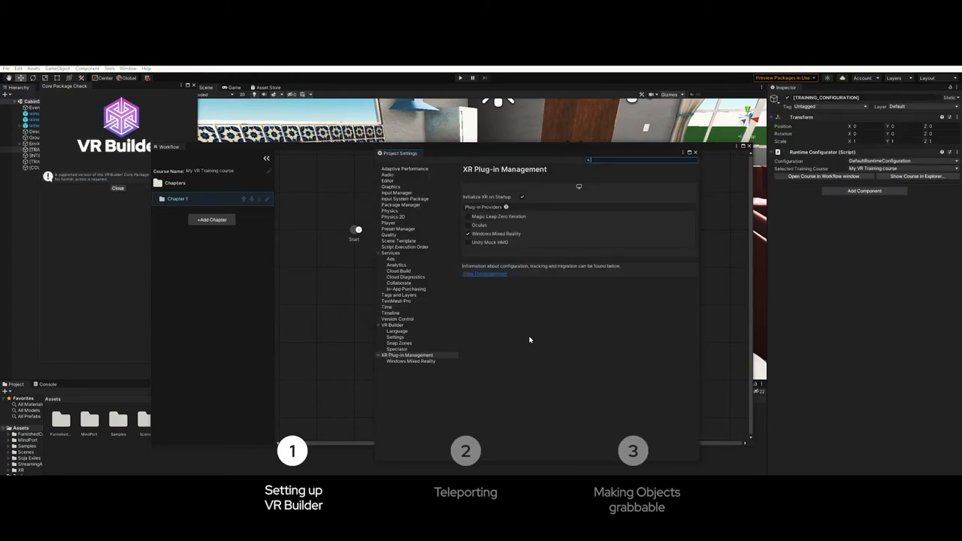
mouse_move(478, 233)
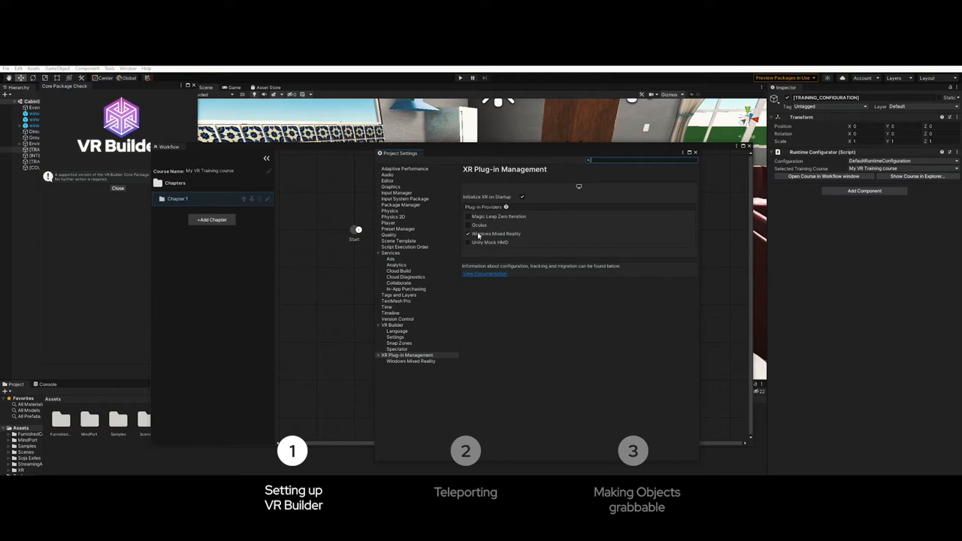
mouse_move(536, 299)
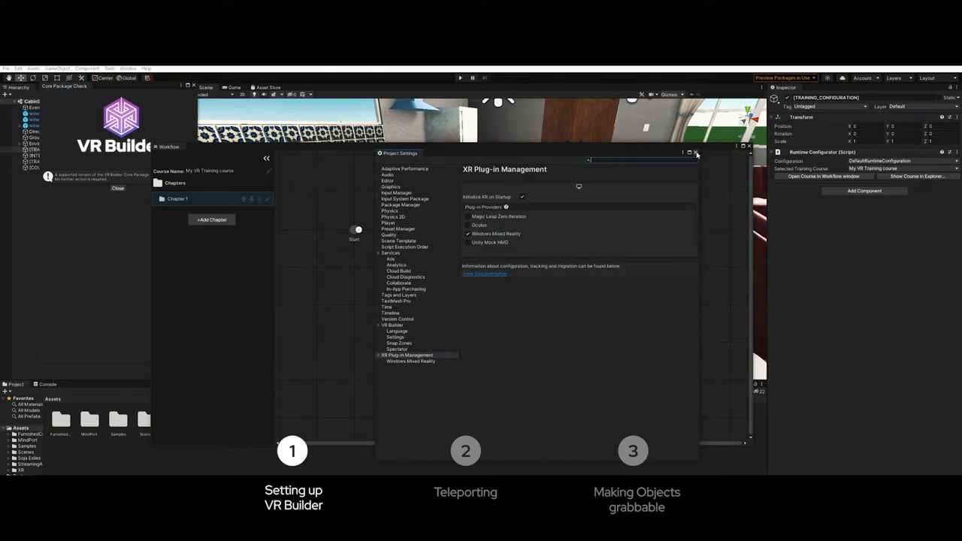
- Close the Project Settings, Core Package Check, and Workflow windows
click(696, 154)
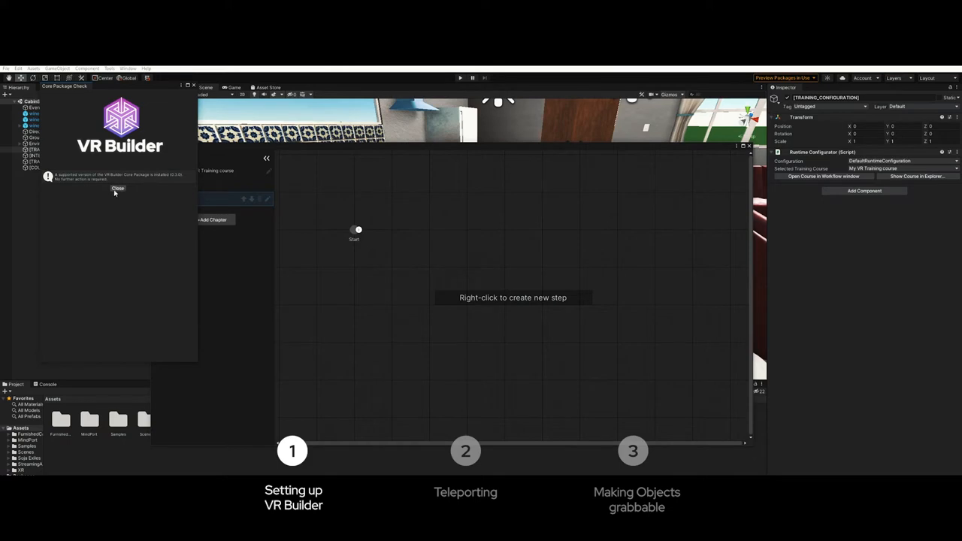
click(118, 188)
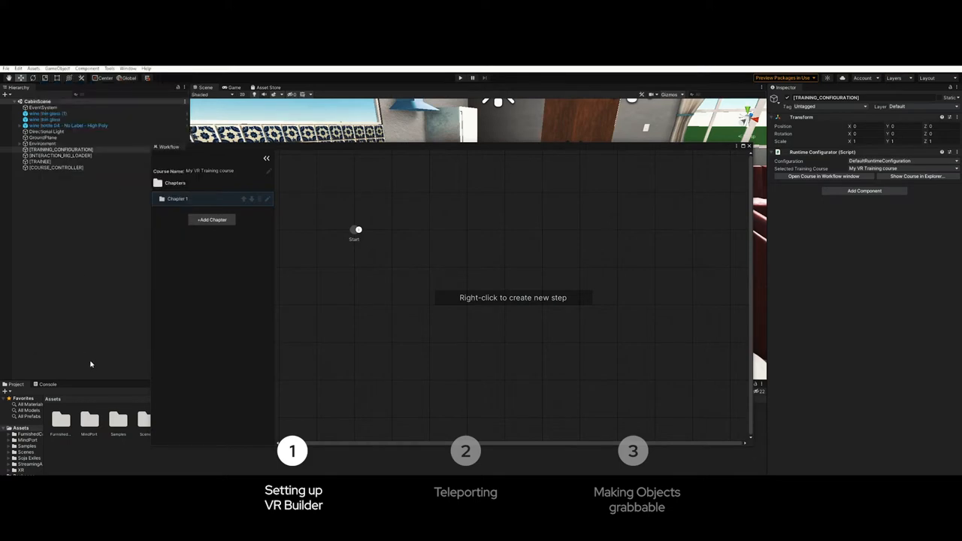
mouse_move(714, 193)
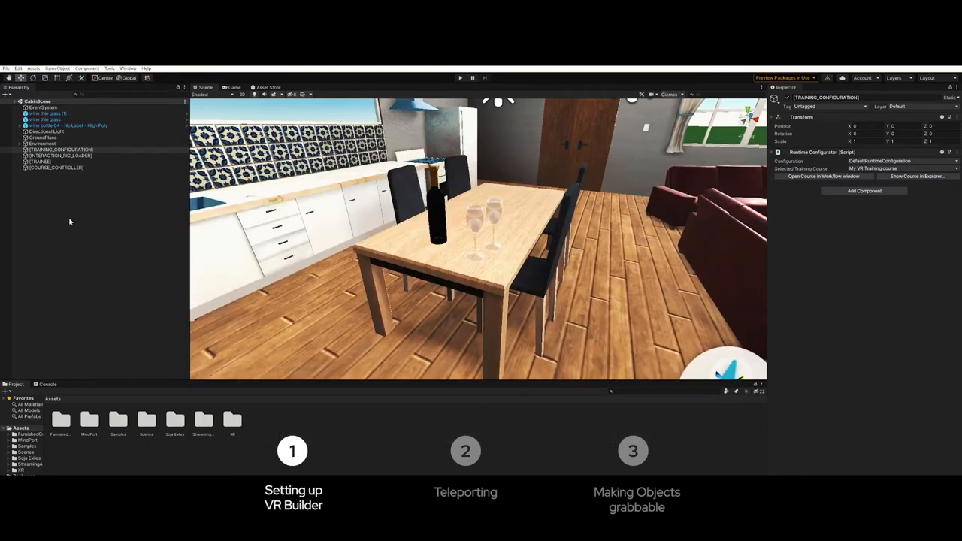
mouse_move(85, 231)
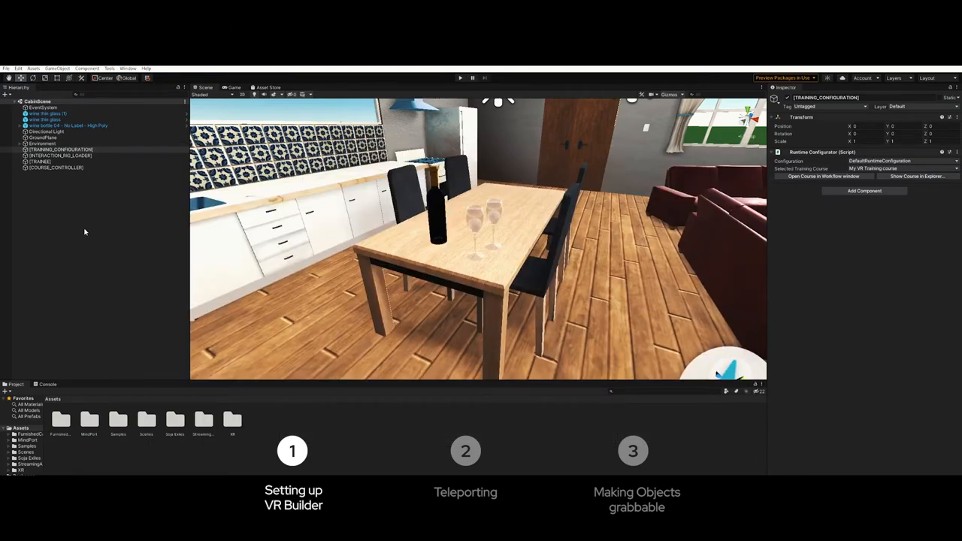
click(60, 150)
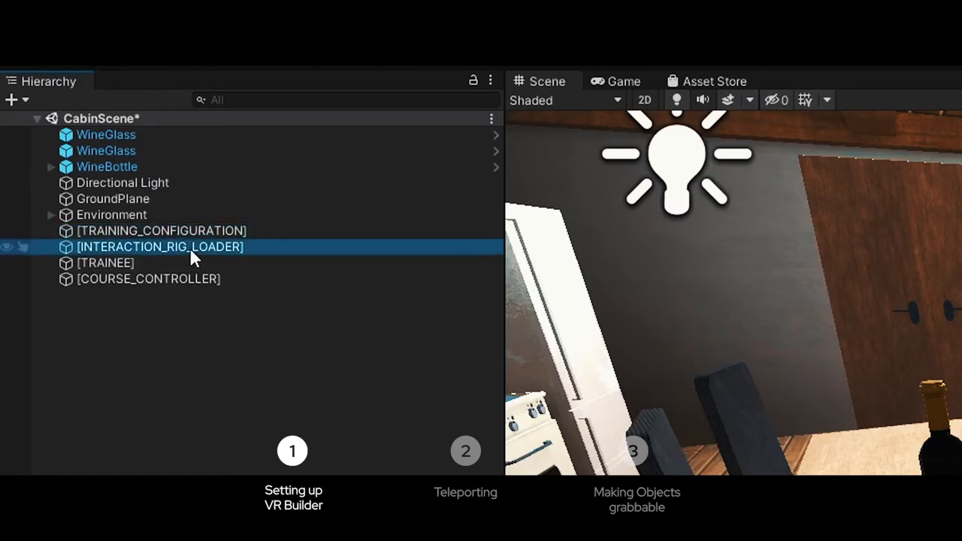
- Select the [INTERACTION_RIG_LOADER] object in the Hierarchy to inspect it
click(106, 262)
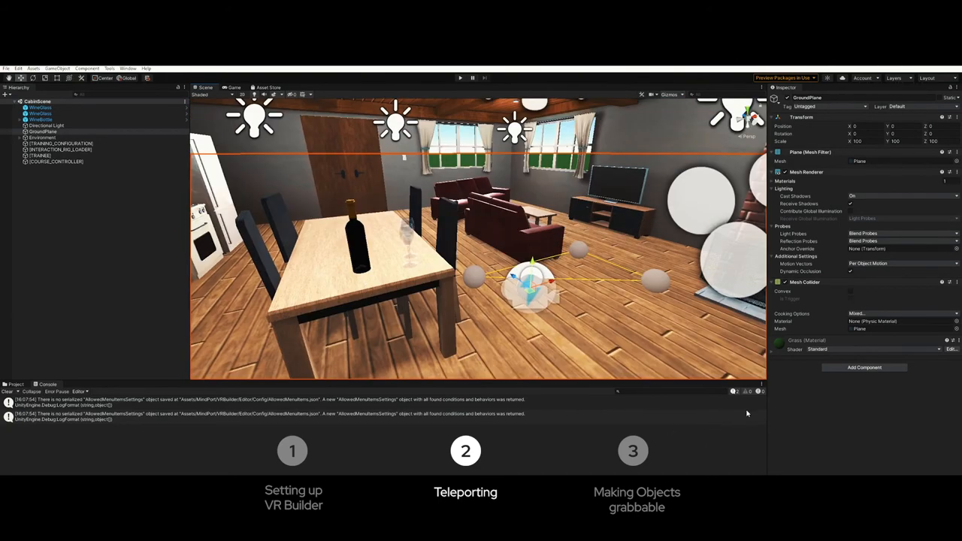
- Add a Teleportation Area component to GroundPlane and set its layer to XR Teleport
click(865, 368)
text(te)
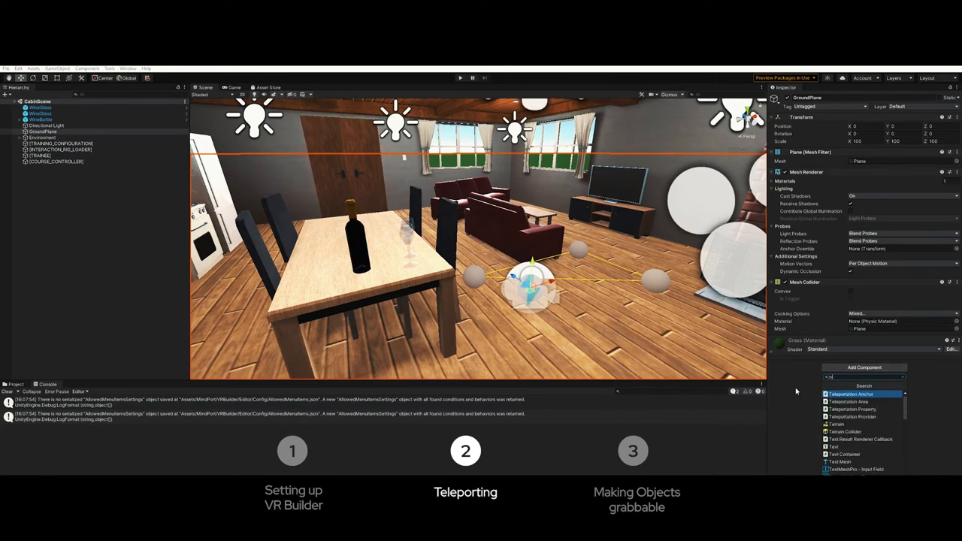
click(854, 393)
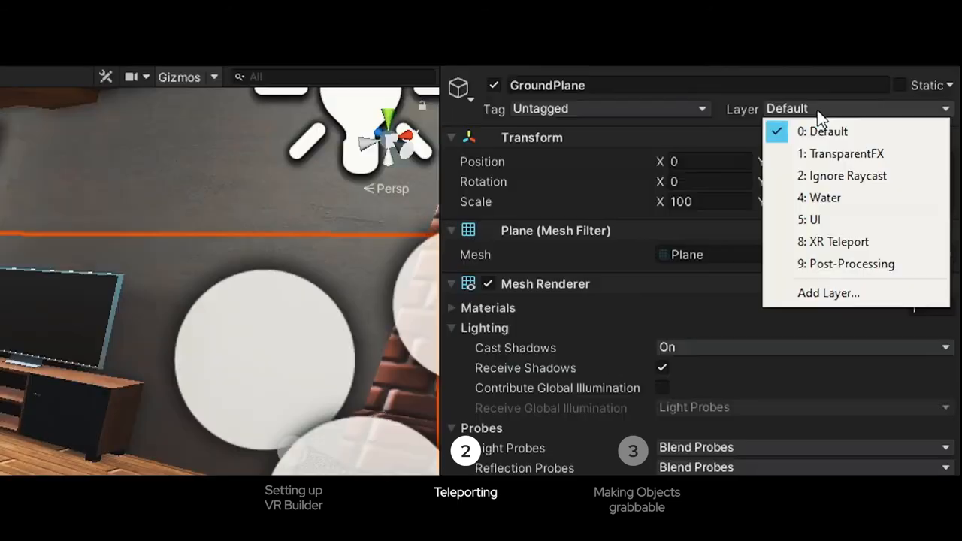
click(840, 241)
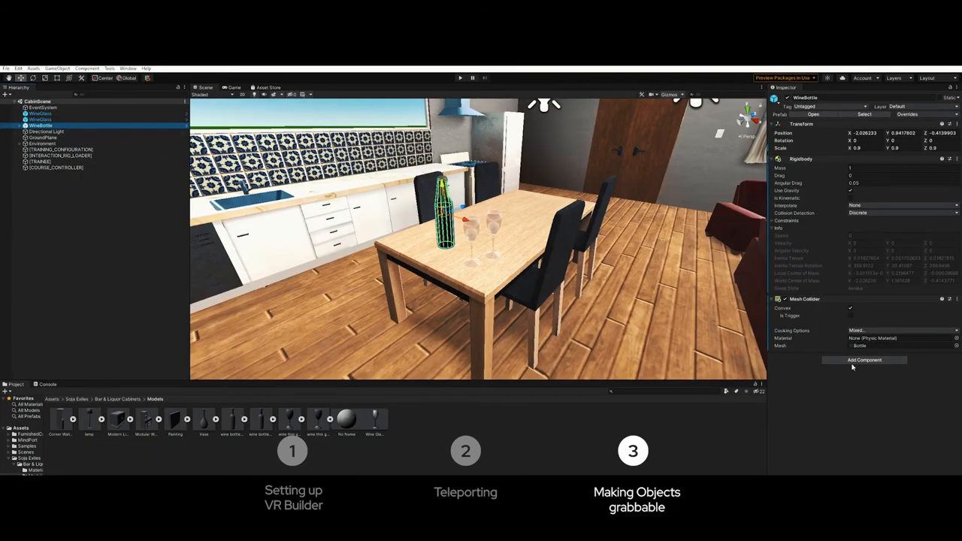
- Add the Grabbable Property component to WineBottle
click(865, 359)
text(grab)
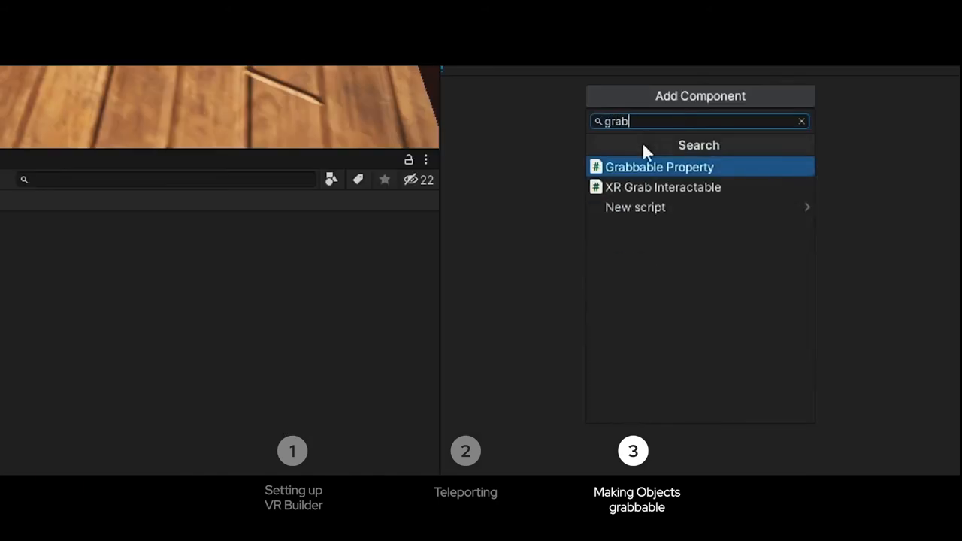
click(659, 167)
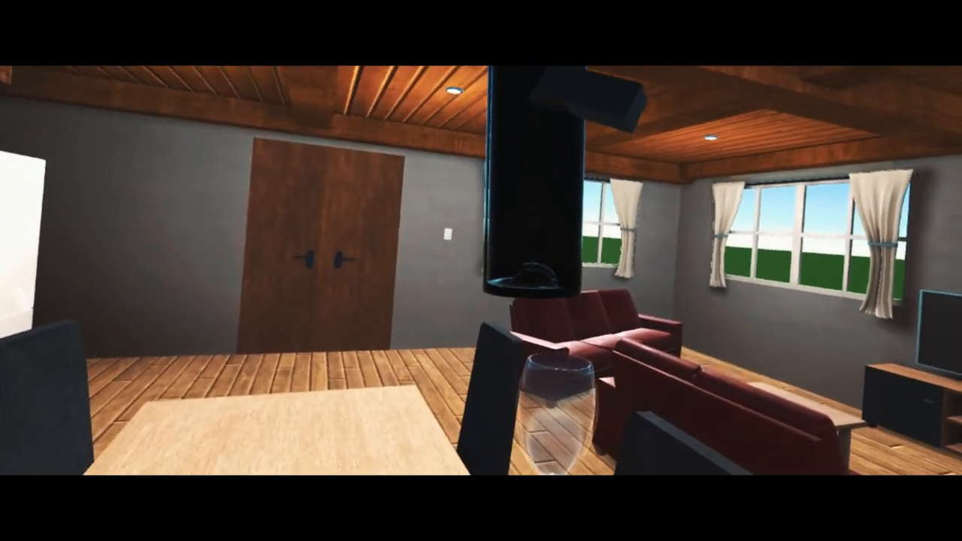
mouse_move(482, 271)
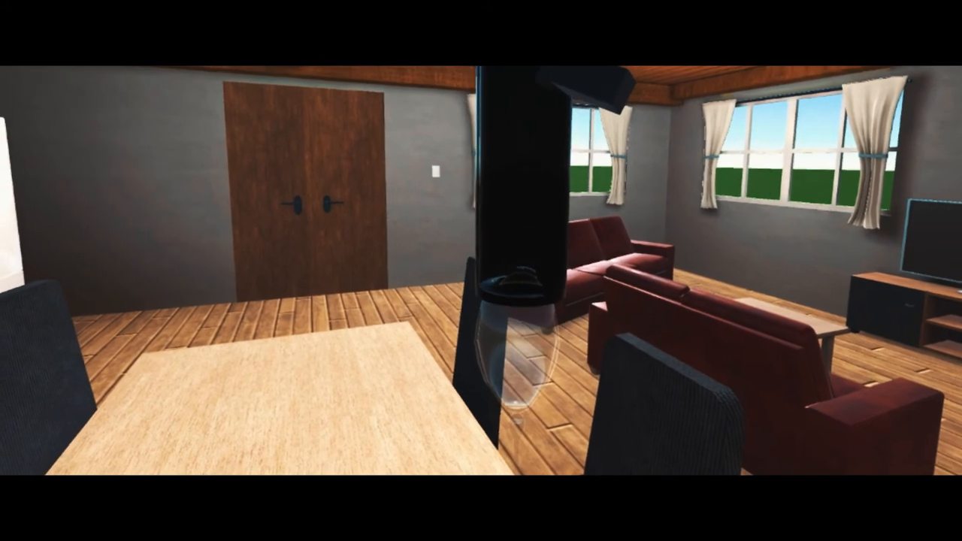
mouse_move(481, 271)
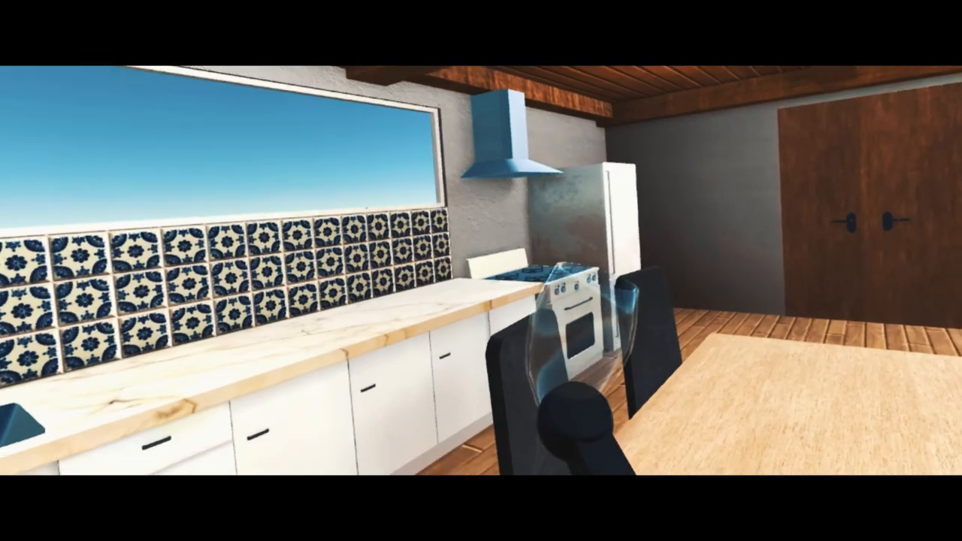
mouse_move(481, 271)
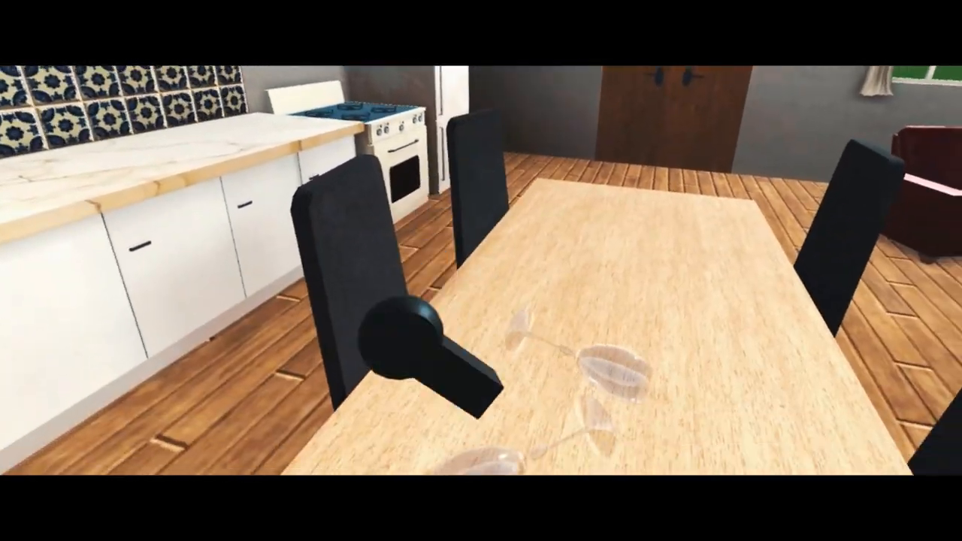